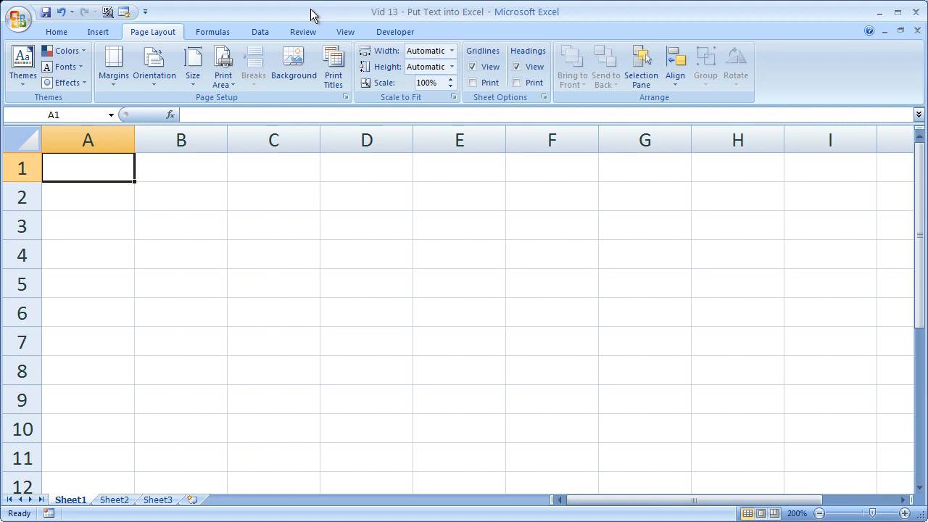
Enter 'This is sample text.' in A1 and 'More text' in A2, then select B1
type("This i")
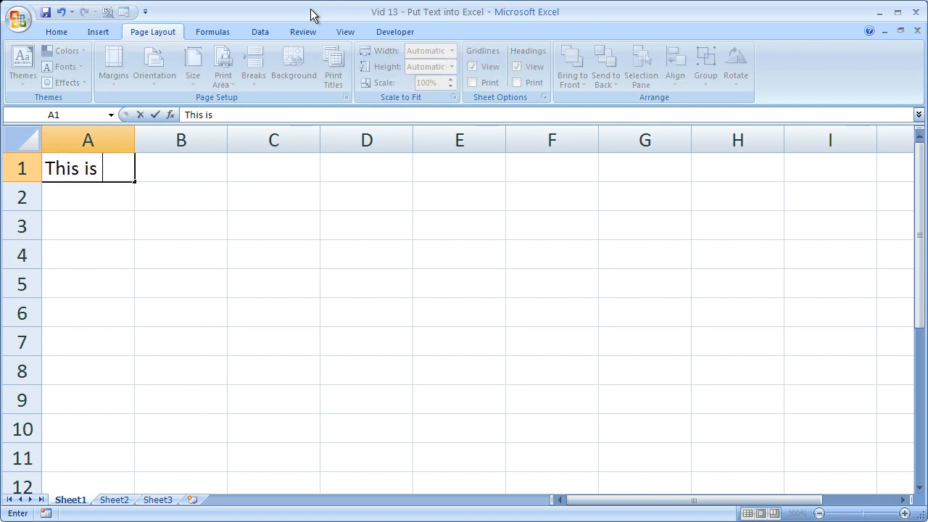
type("sample text.")
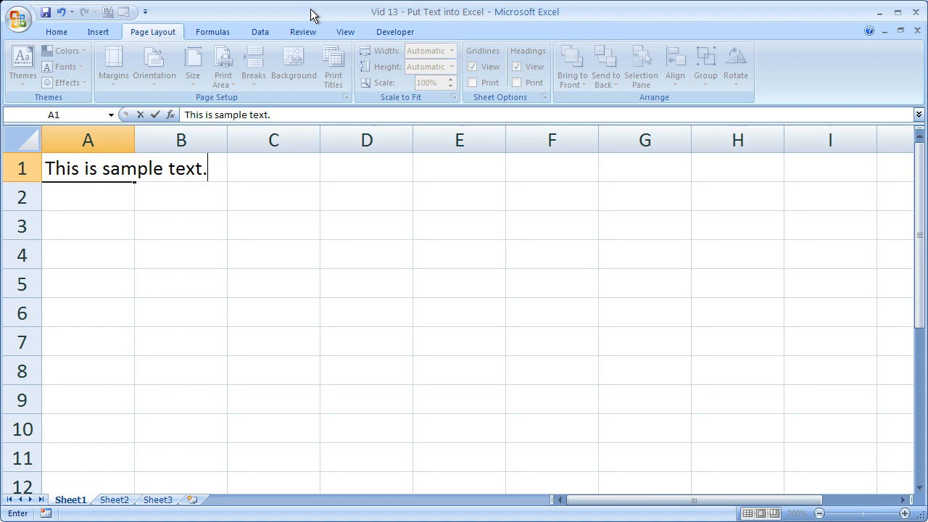
type("More tes")
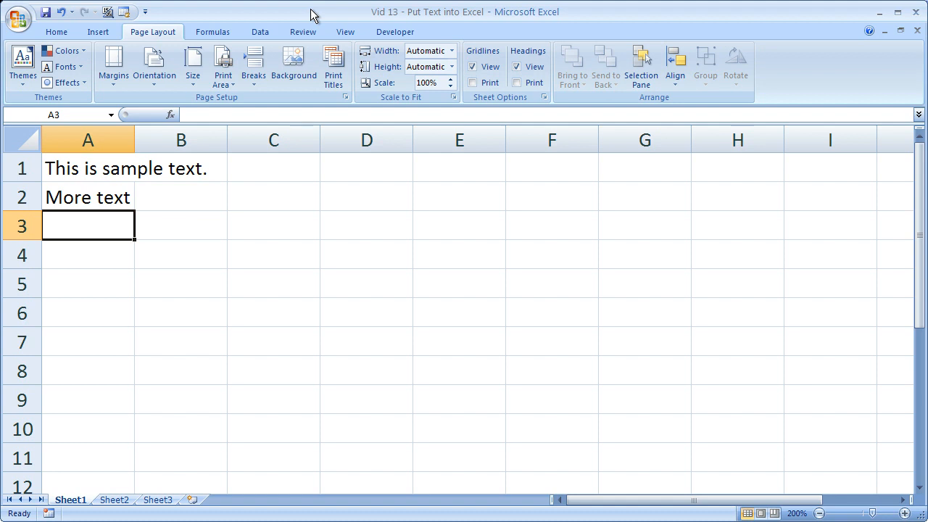
left_click(180, 168)
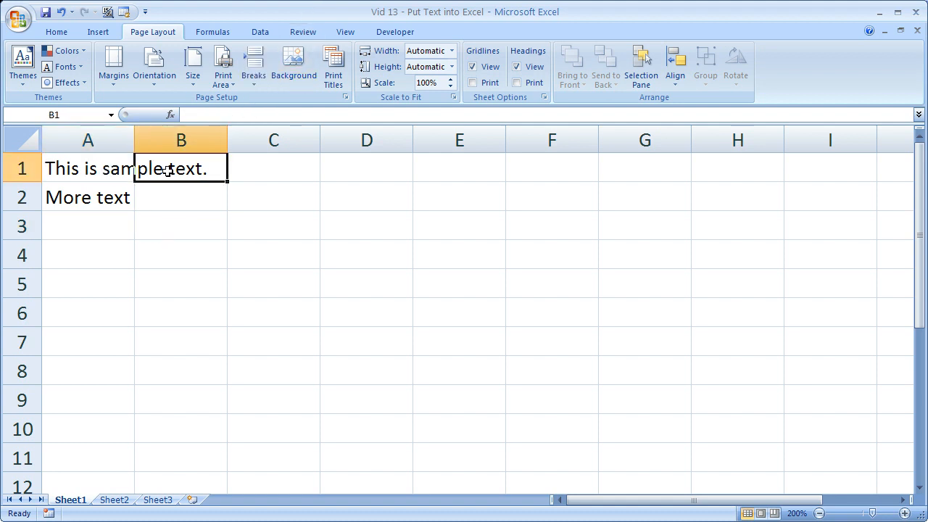
mouse_move(345, 32)
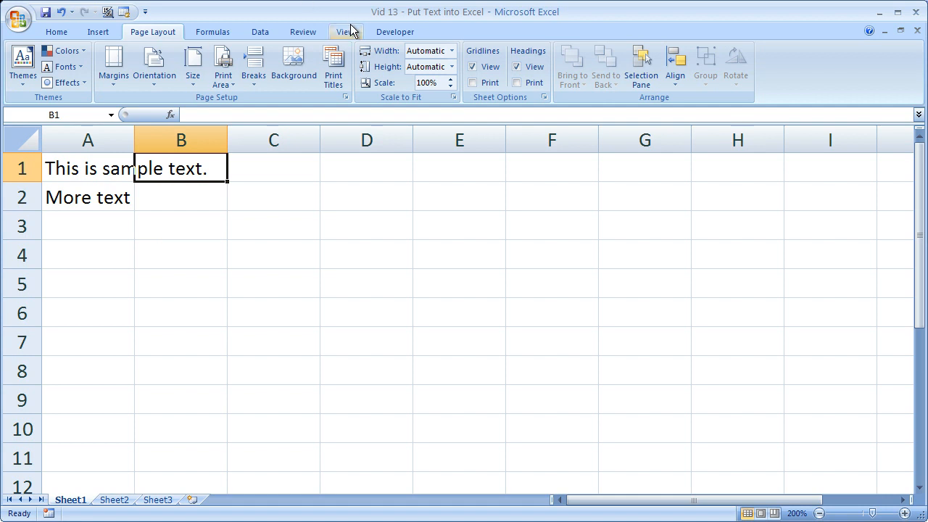
Toggle gridlines off and back on, then select A1:A2 to clear the sample text
left_click(345, 31)
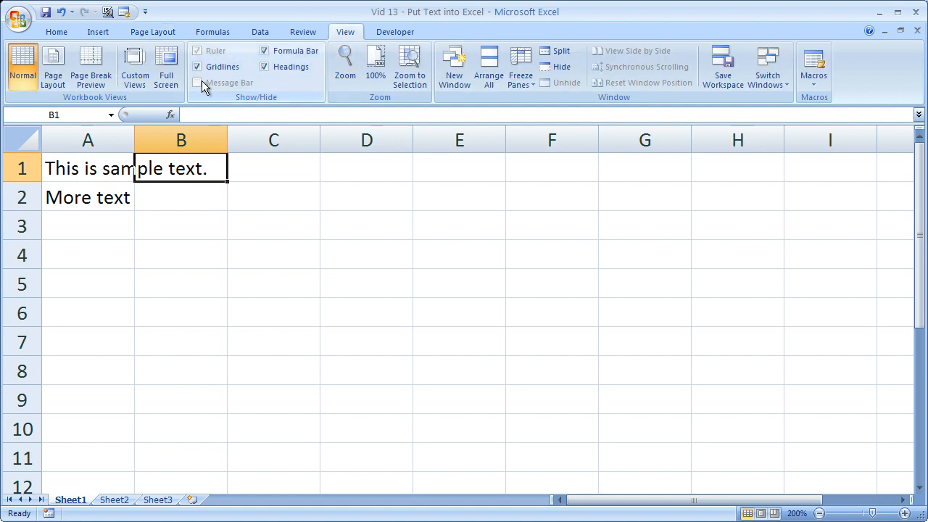
left_click(198, 67)
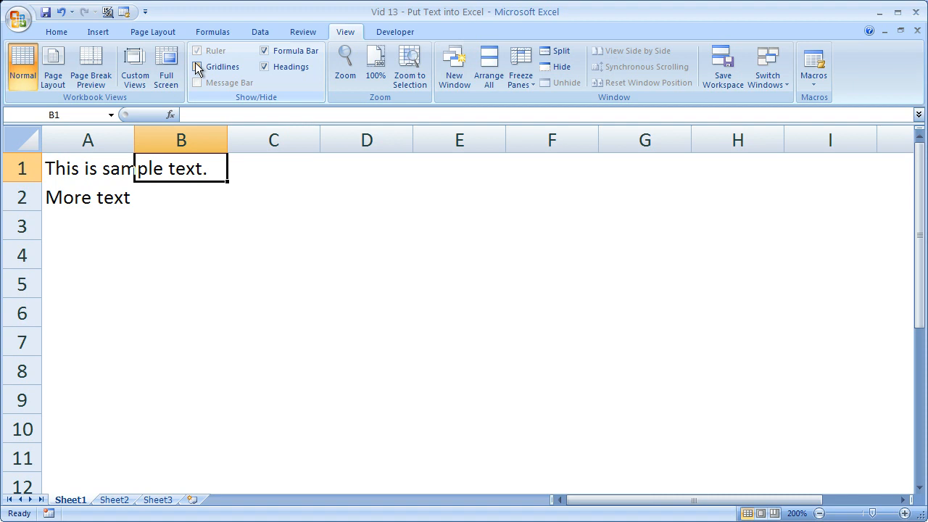
left_click(57, 32)
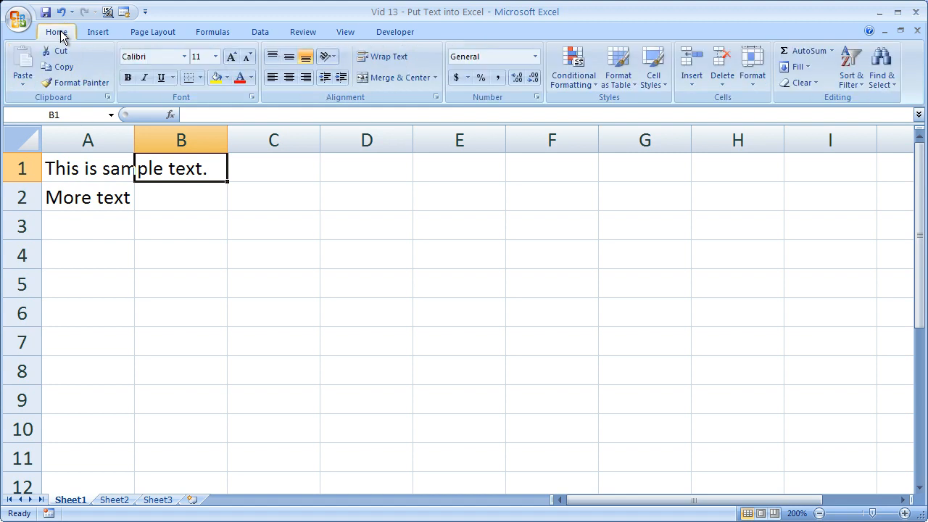
left_click_drag(87, 168, 87, 197)
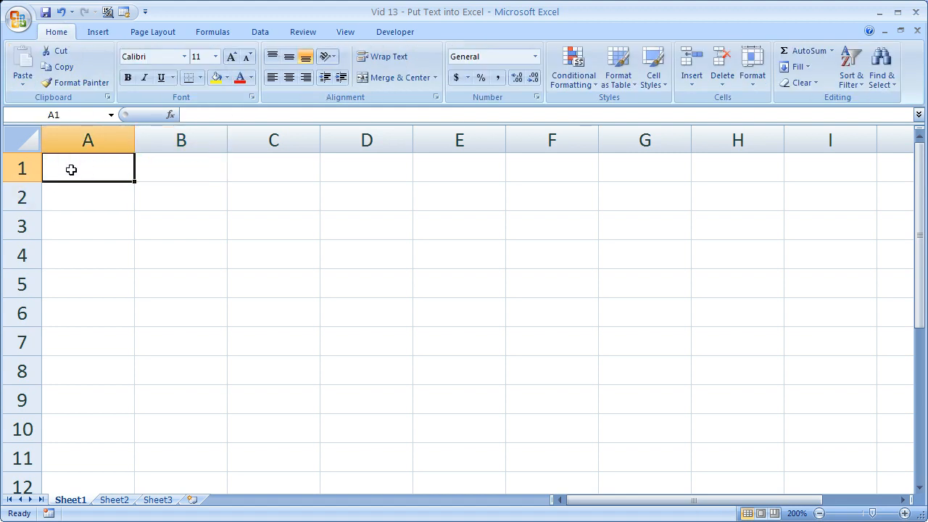
mouse_move(98, 32)
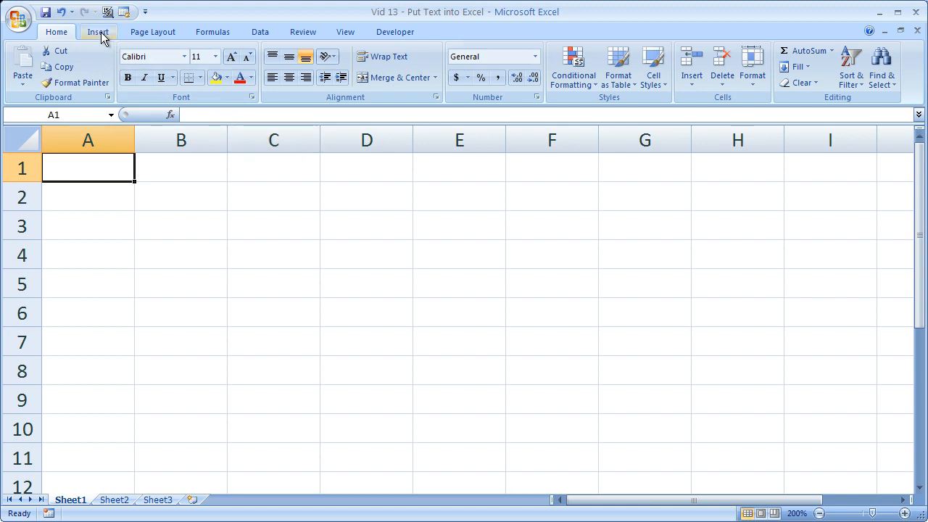
Draw an empty text box from A1 to about H12
left_click(99, 32)
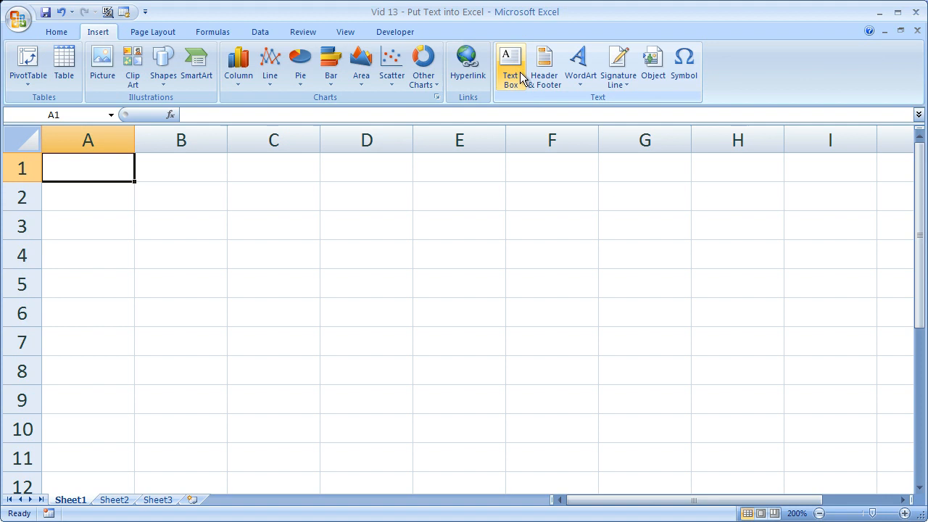
left_click(511, 65)
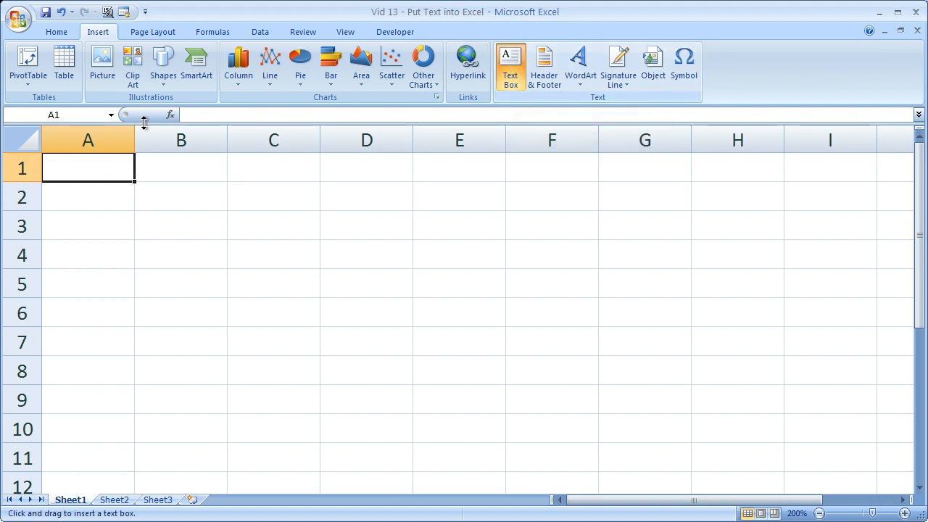
left_click_drag(59, 159, 418, 366)
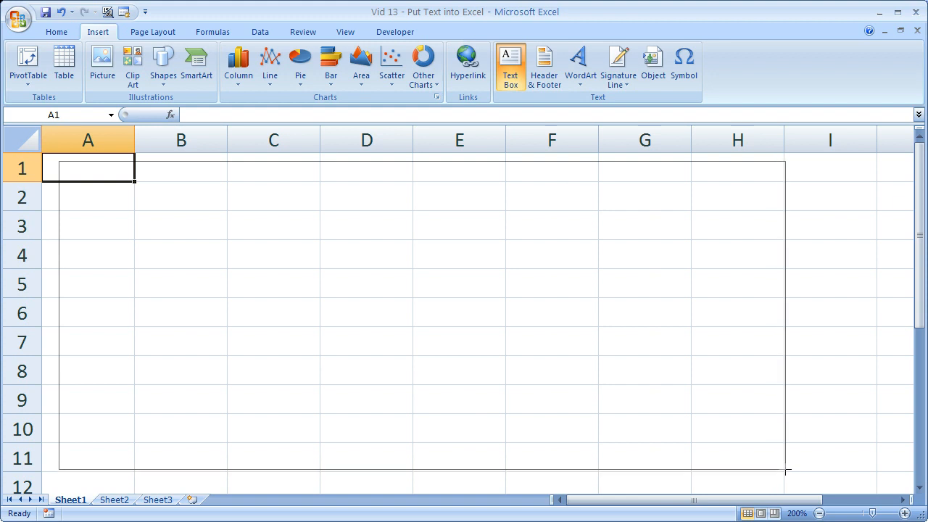
left_click_drag(58, 159, 786, 473)
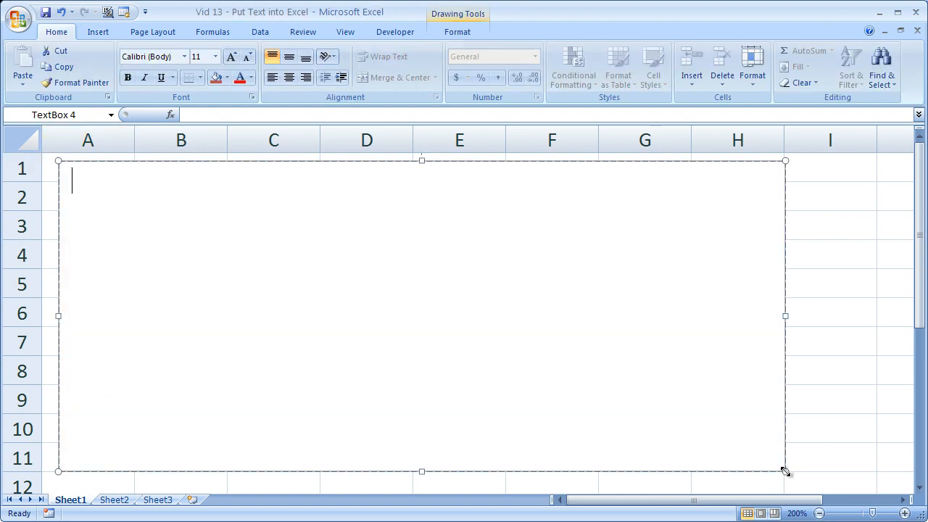
mouse_move(558, 426)
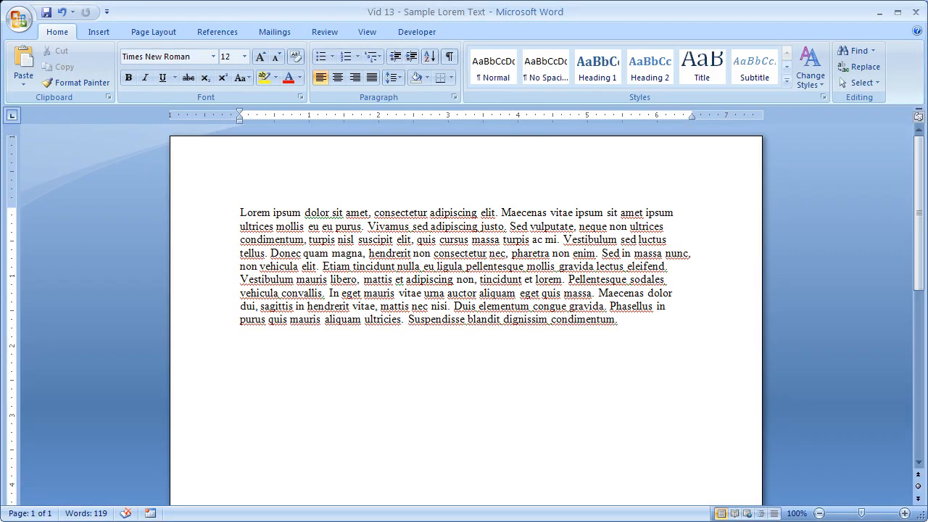
Select and copy the Lorem ipsum paragraph in the Word document
left_click_drag(397, 293, 618, 319)
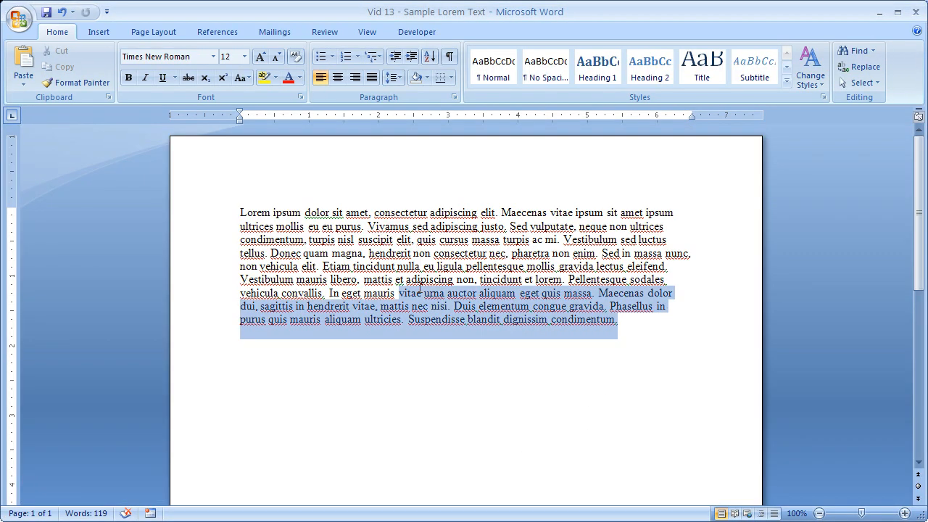
key("ctrl+a")
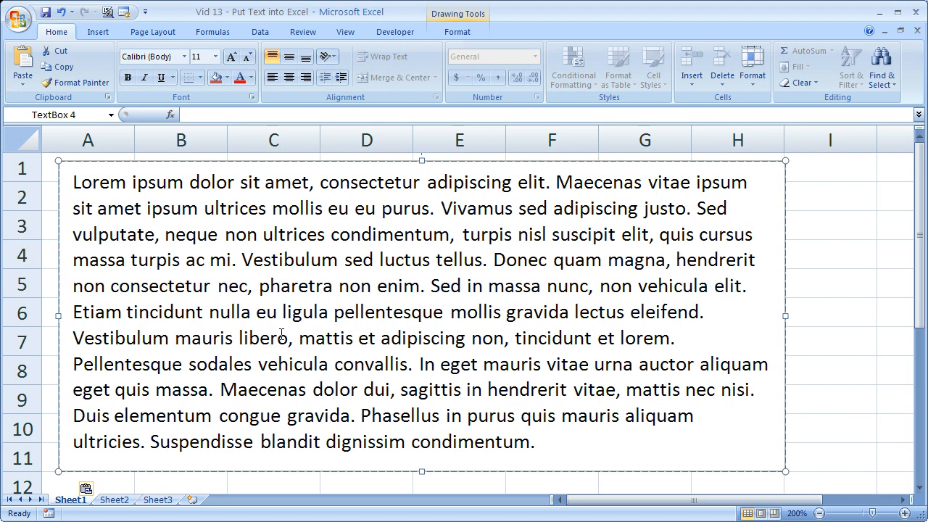
Paste the Lorem ipsum paragraph into the Excel text box
left_click(829, 314)
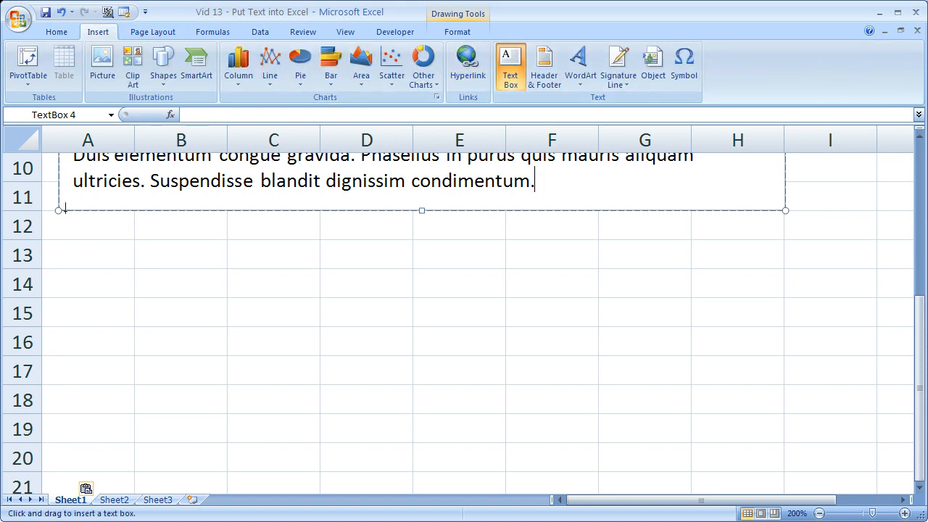
Draw a second text box over rows 13–21 reading 'This is sample text that I can actually format.'
left_click_drag(61, 235, 782, 486)
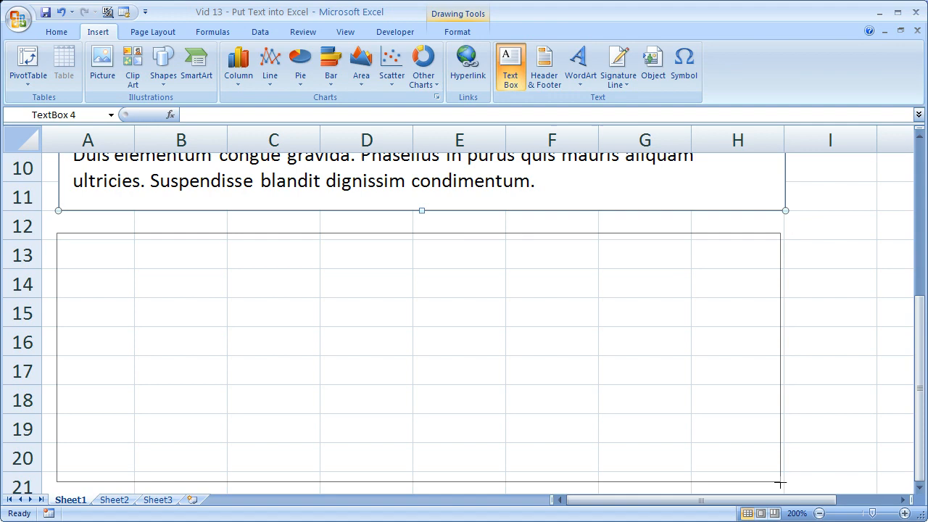
type("This")
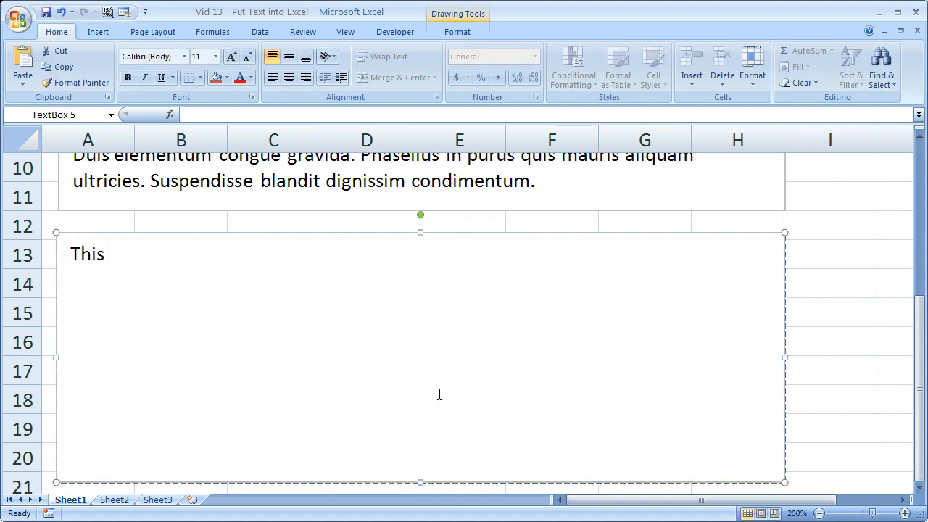
type("is sample text that I can")
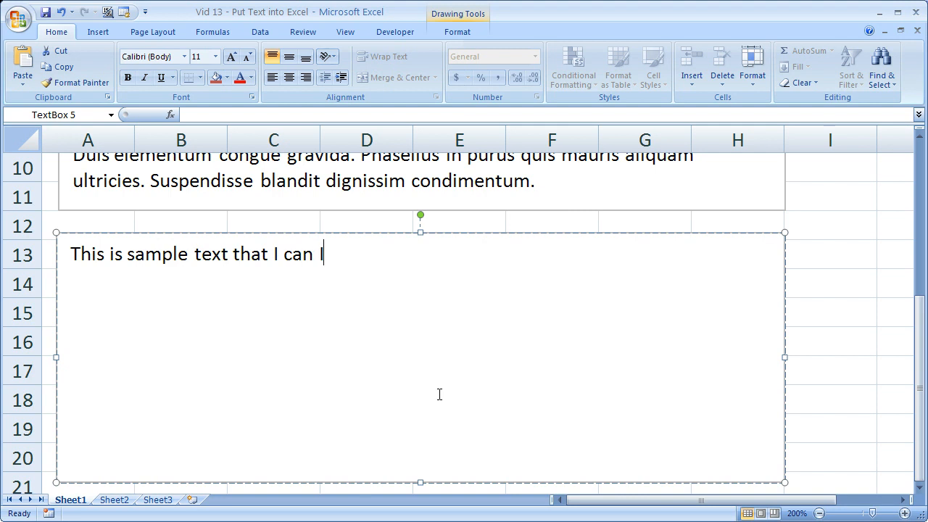
type("actually format")
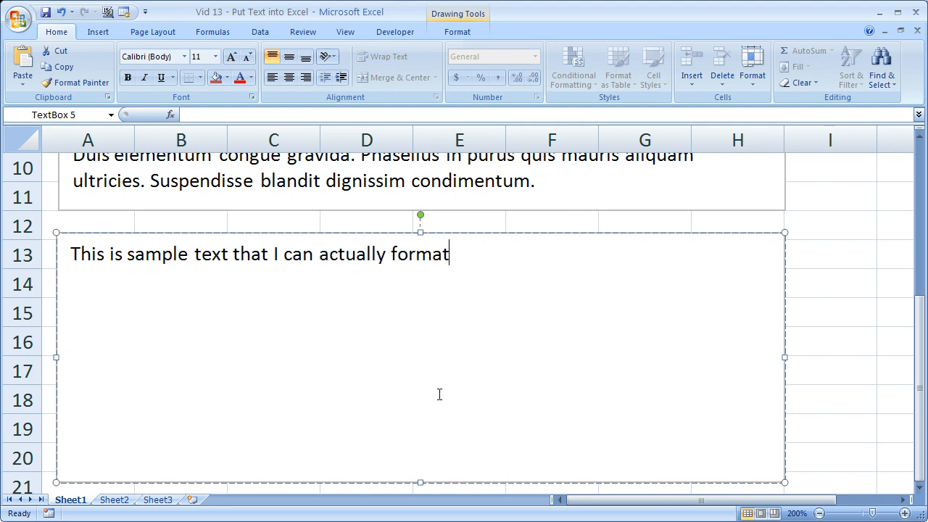
type(".")
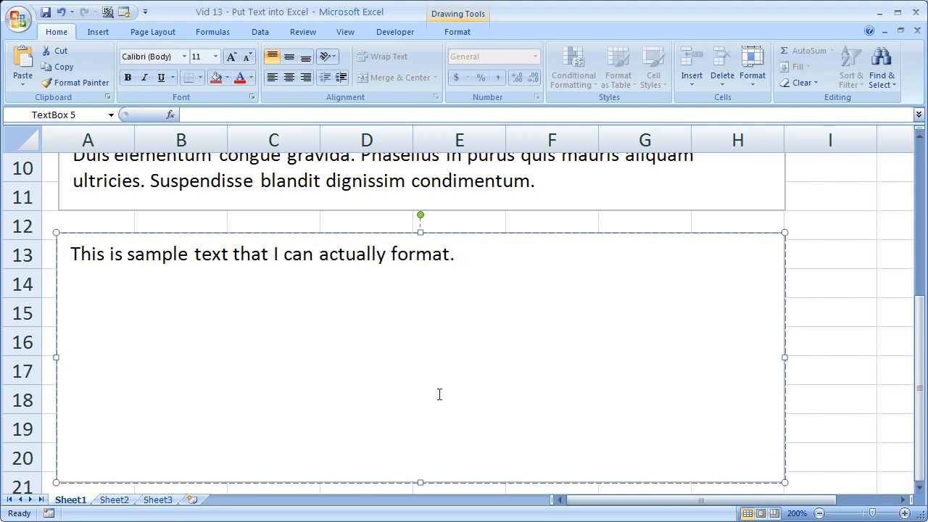
left_click(451, 254)
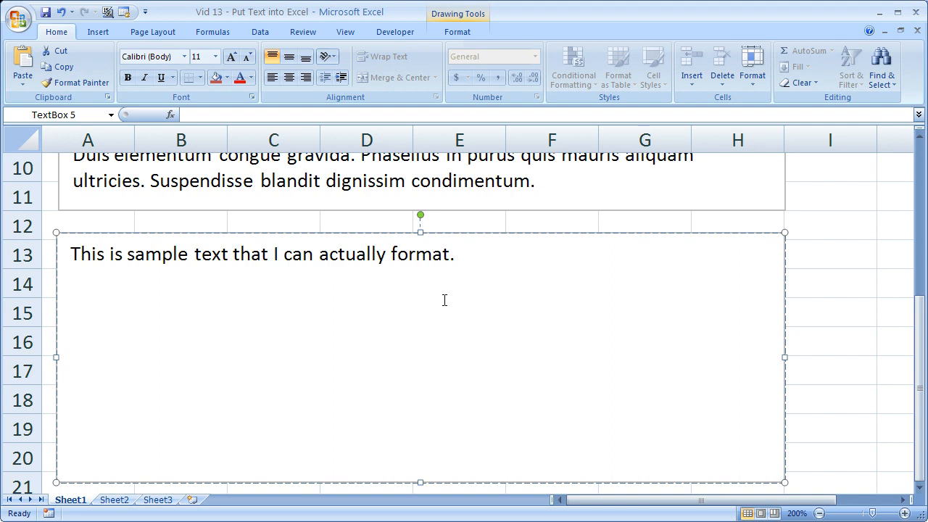
right_click(444, 300)
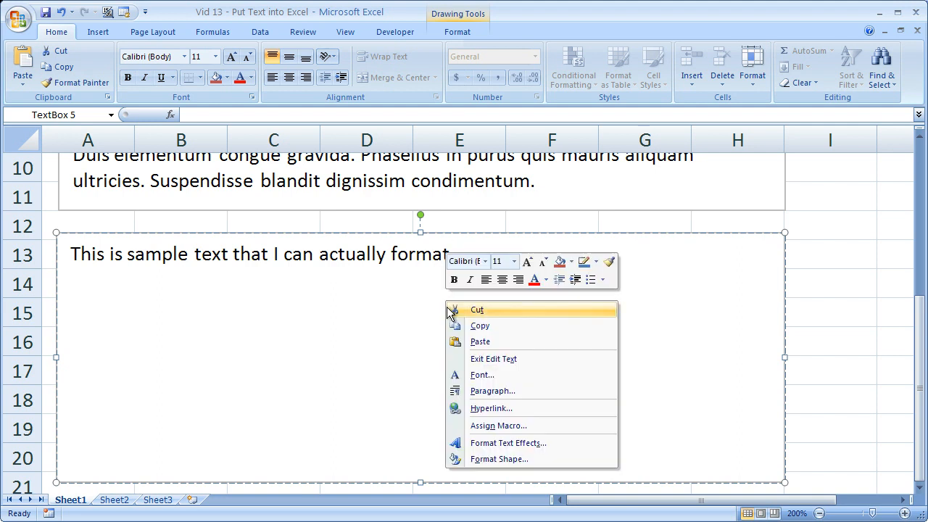
mouse_move(481, 374)
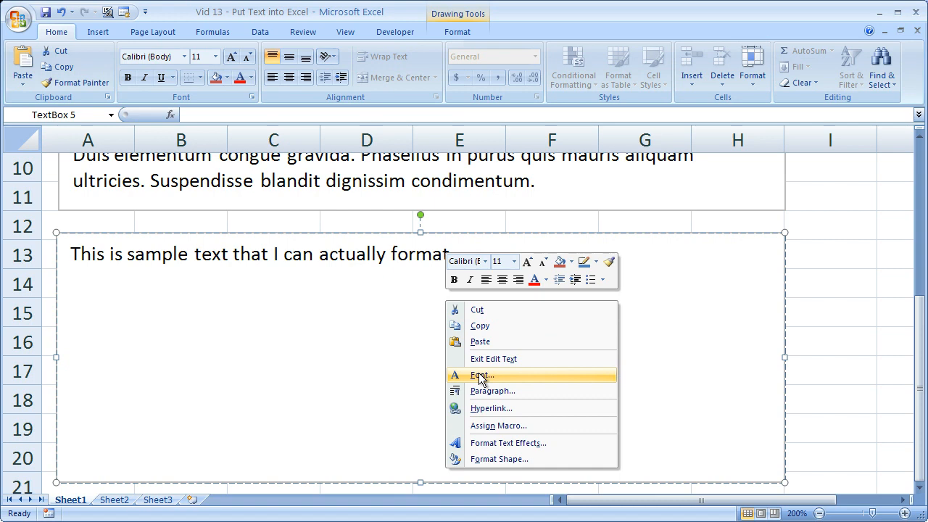
left_click(493, 391)
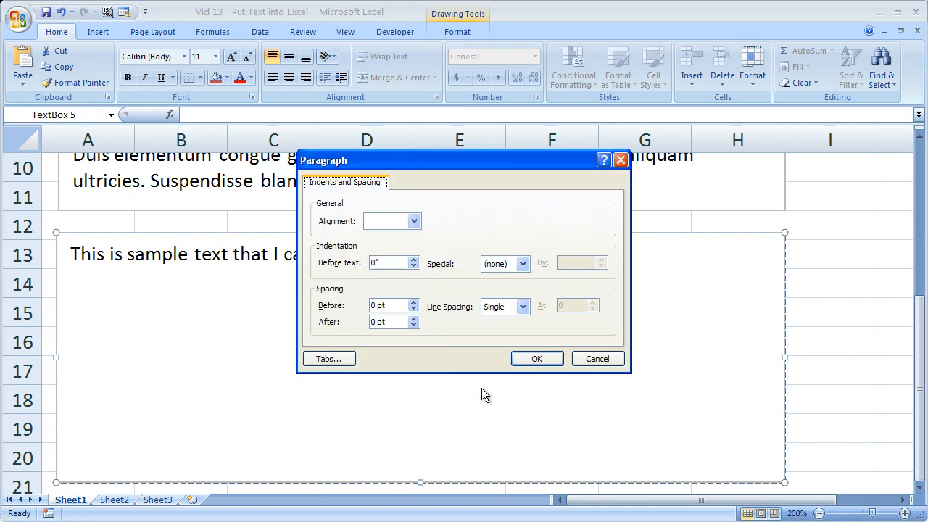
mouse_move(577, 261)
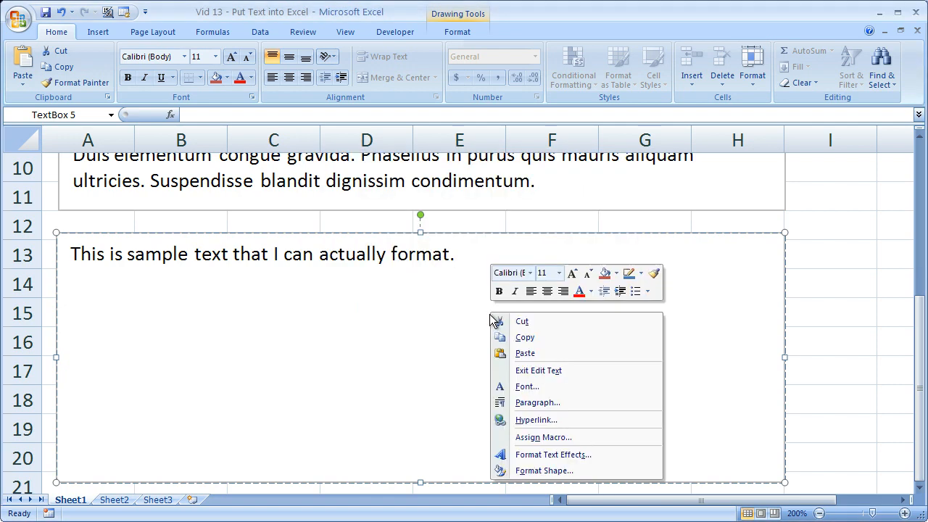
left_click(528, 386)
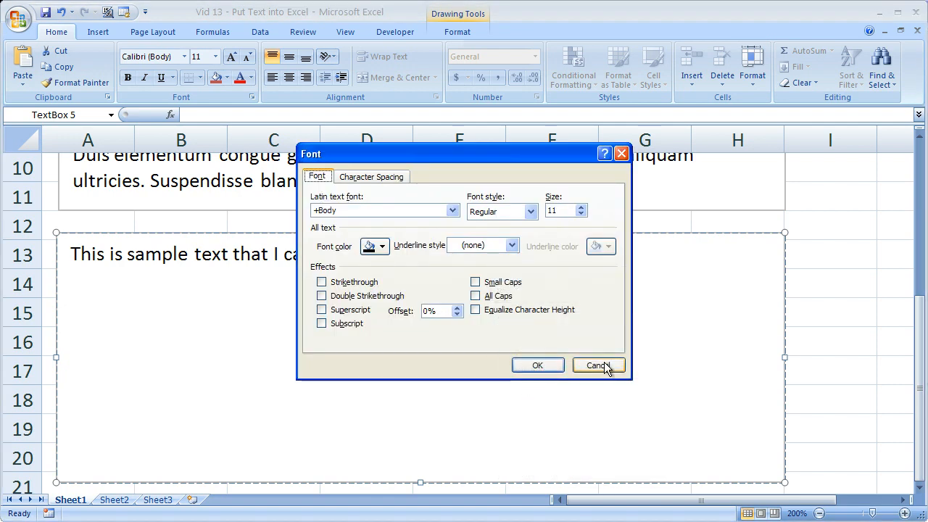
left_click(598, 366)
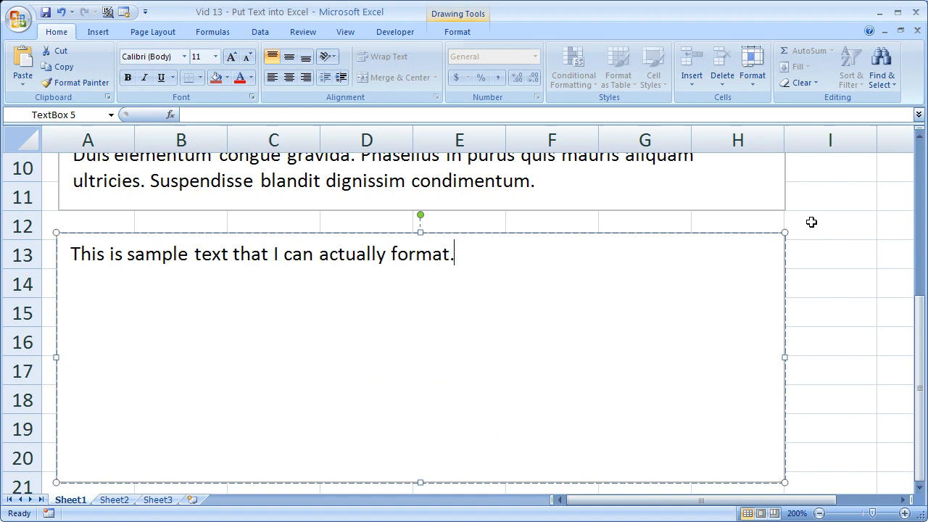
Return to the top of the sheet and bring up the View display options for gridlines
scroll("up", 3)
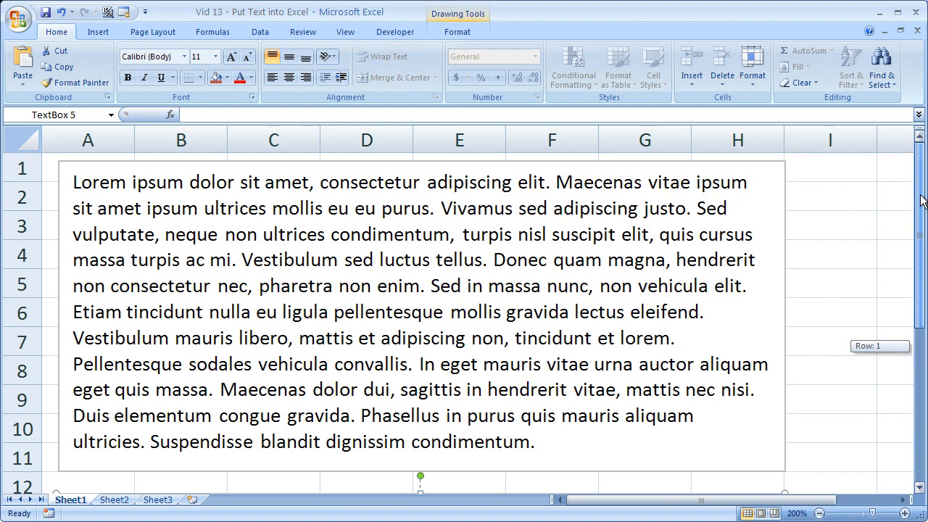
mouse_move(757, 207)
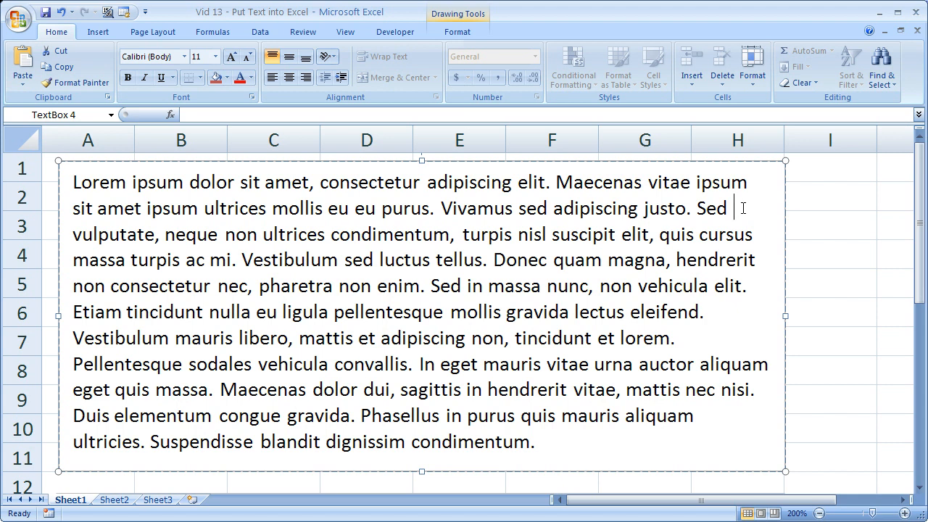
left_click(829, 255)
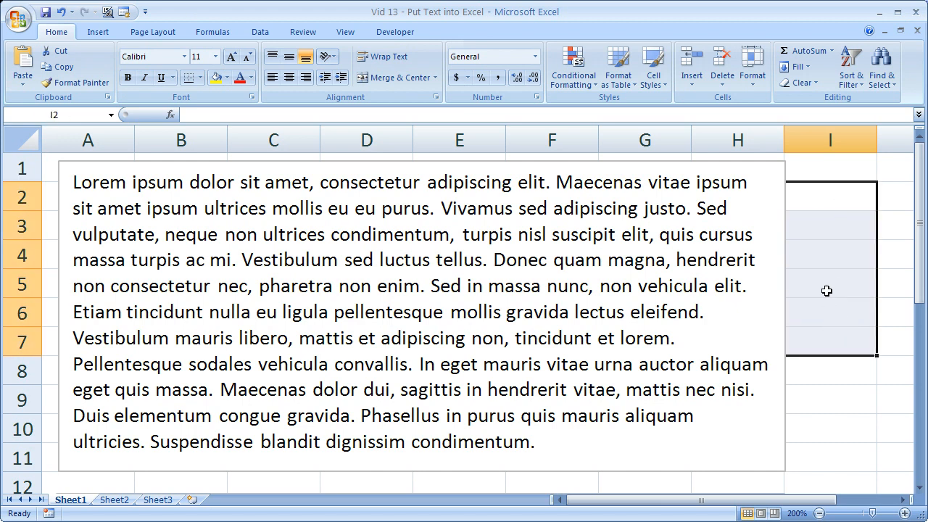
left_click(345, 32)
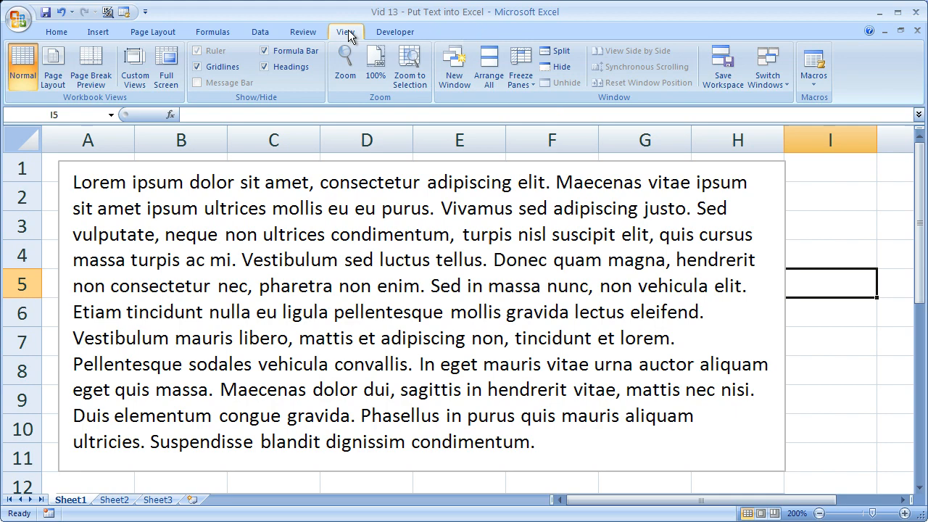
mouse_move(809, 273)
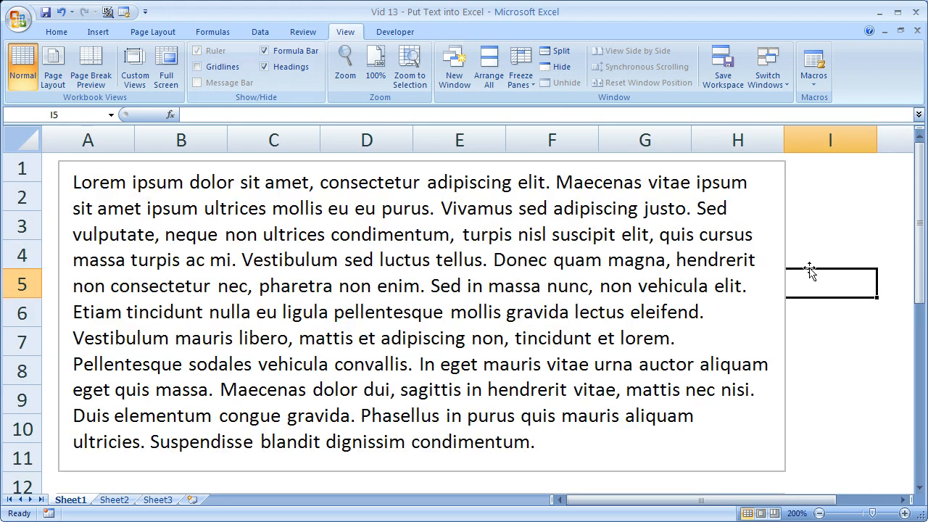
left_click(894, 255)
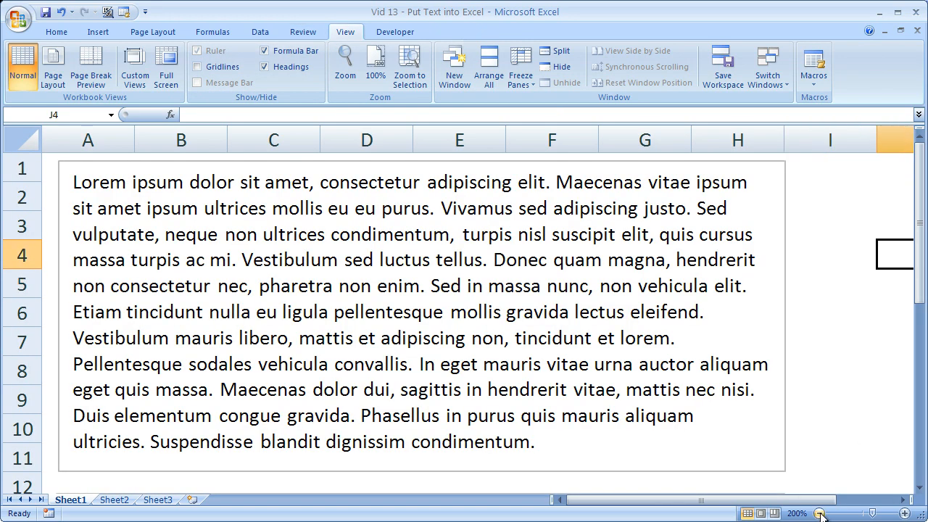
left_click(820, 513)
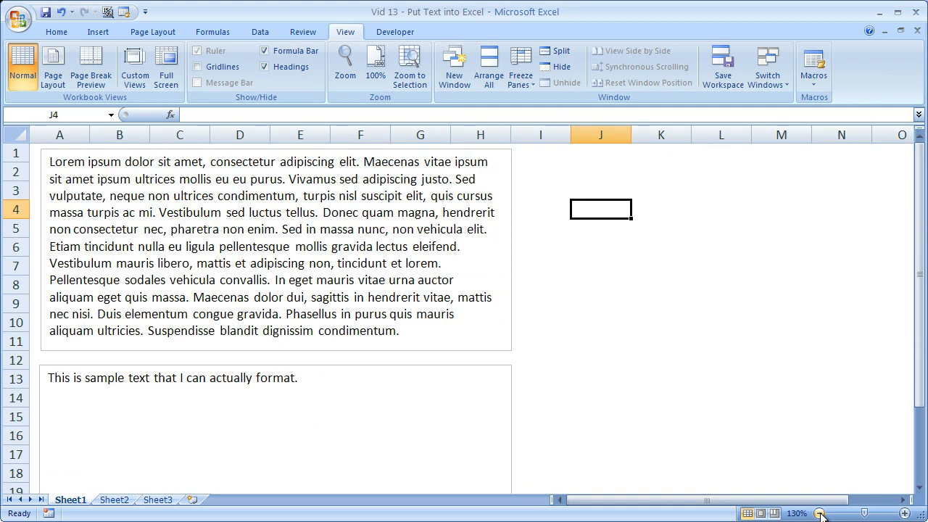
left_click(821, 514)
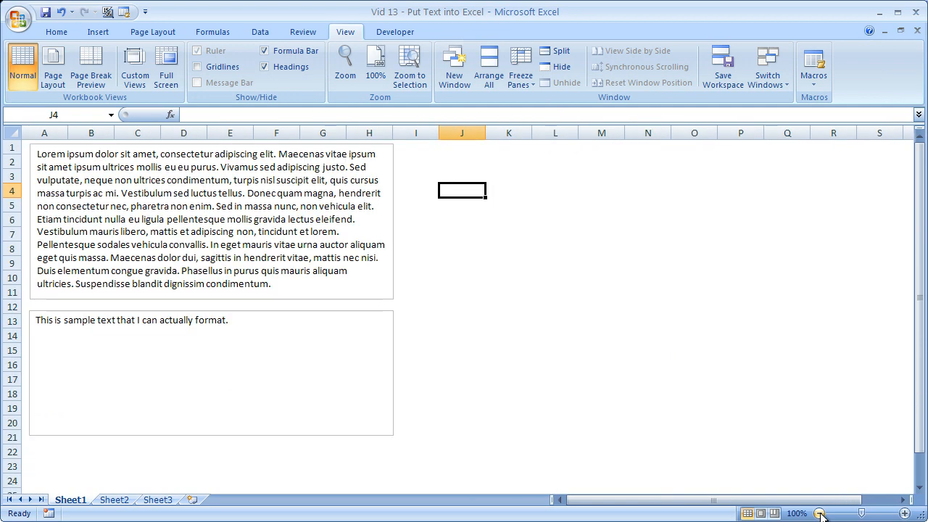
mouse_move(690, 296)
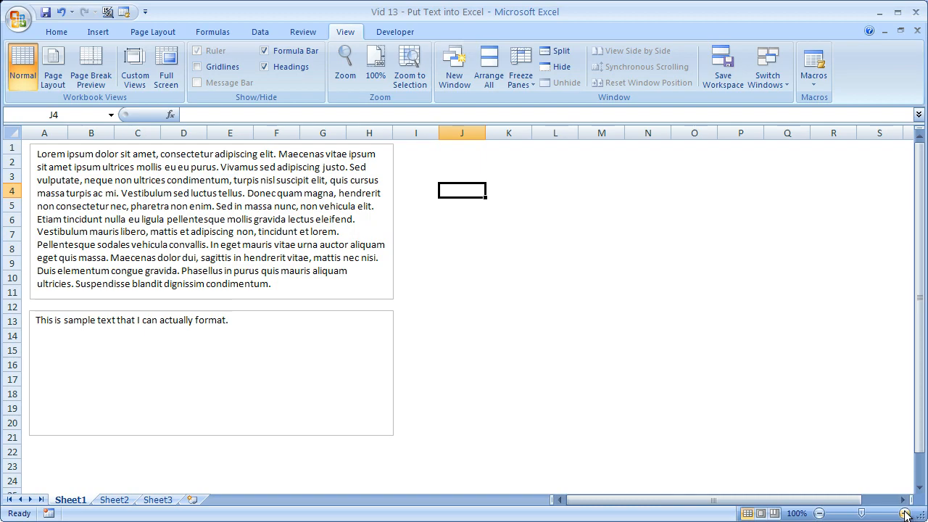
left_click(905, 513)
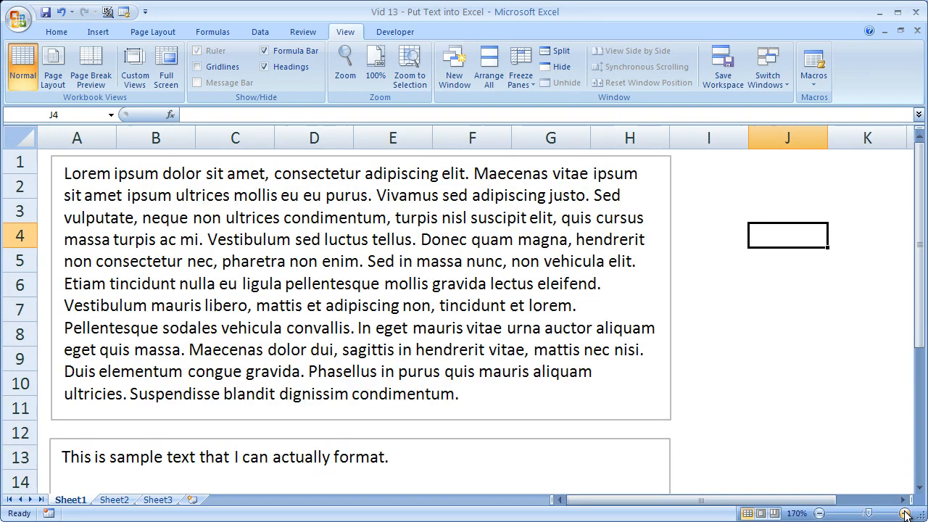
left_click(888, 514)
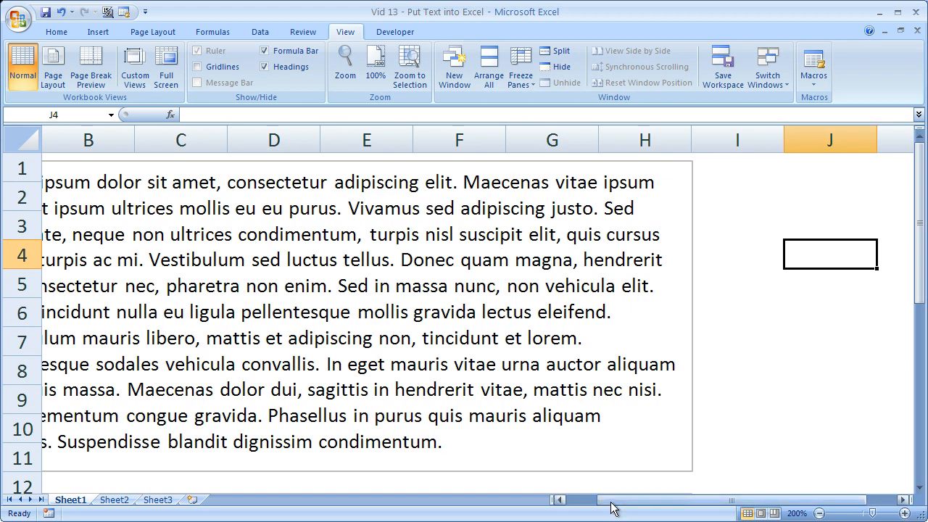
scroll("left", 3)
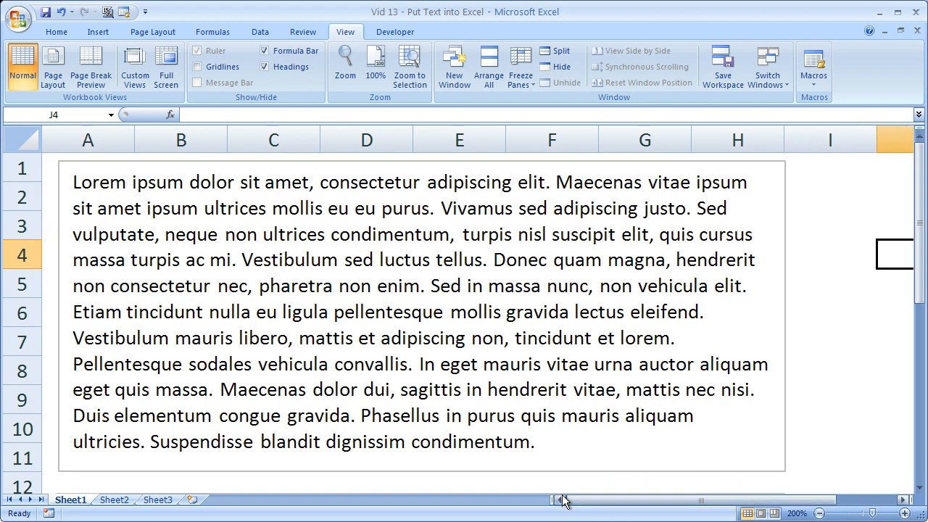